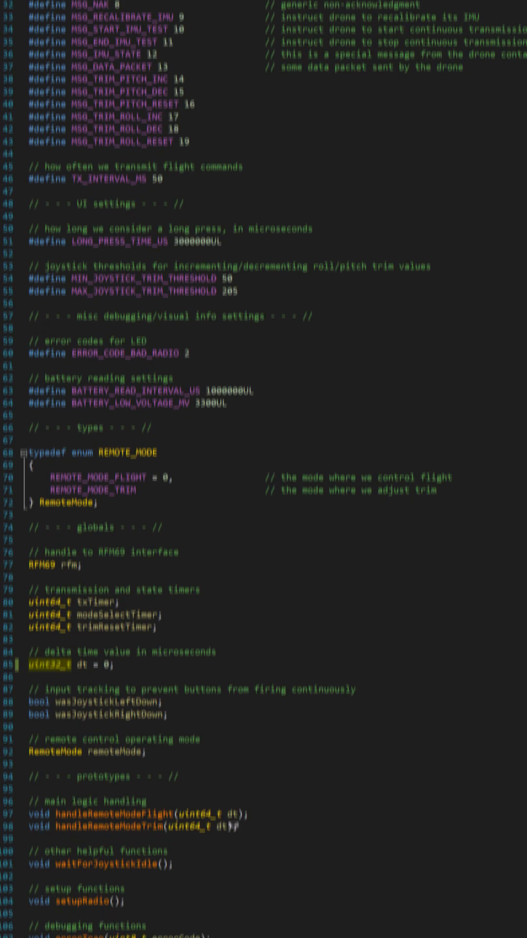
# Open the μBee Drone Kit product page from the Midnight Make Products listing
pyautogui.scroll(-3)
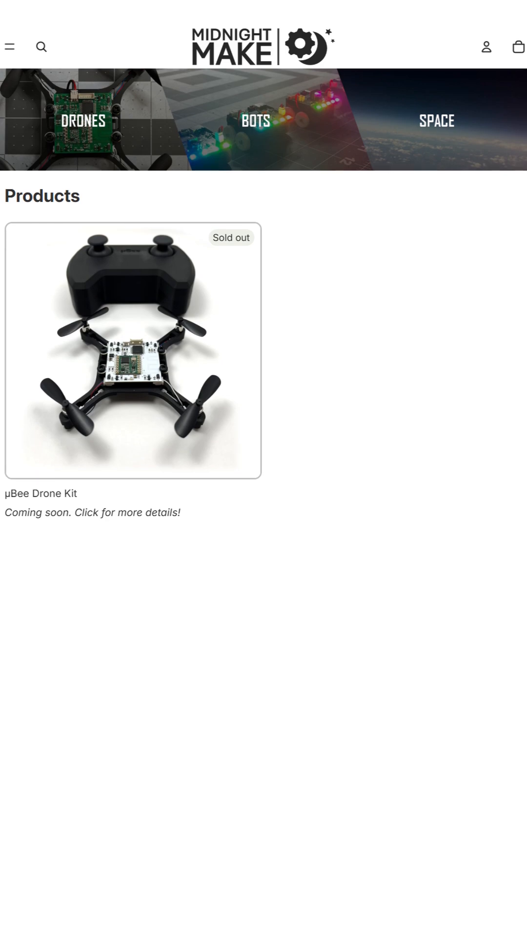
pyautogui.click(133, 350)
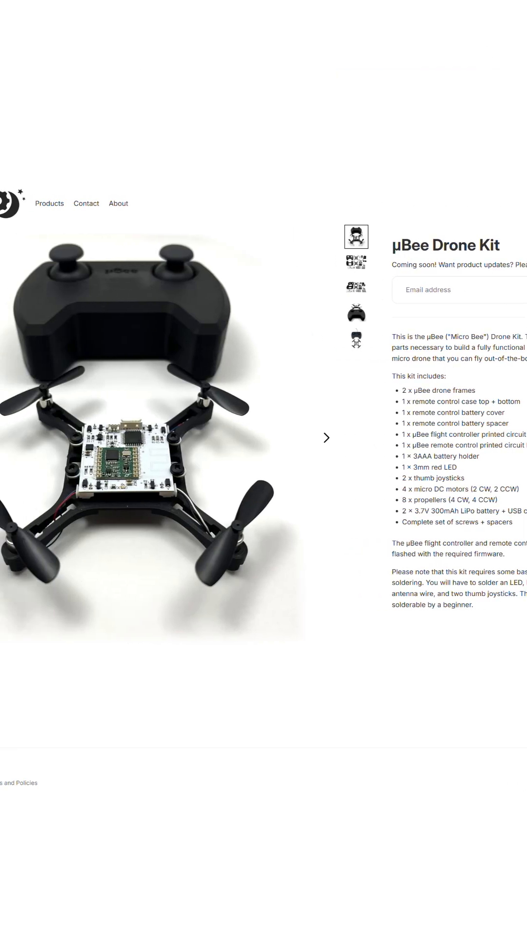